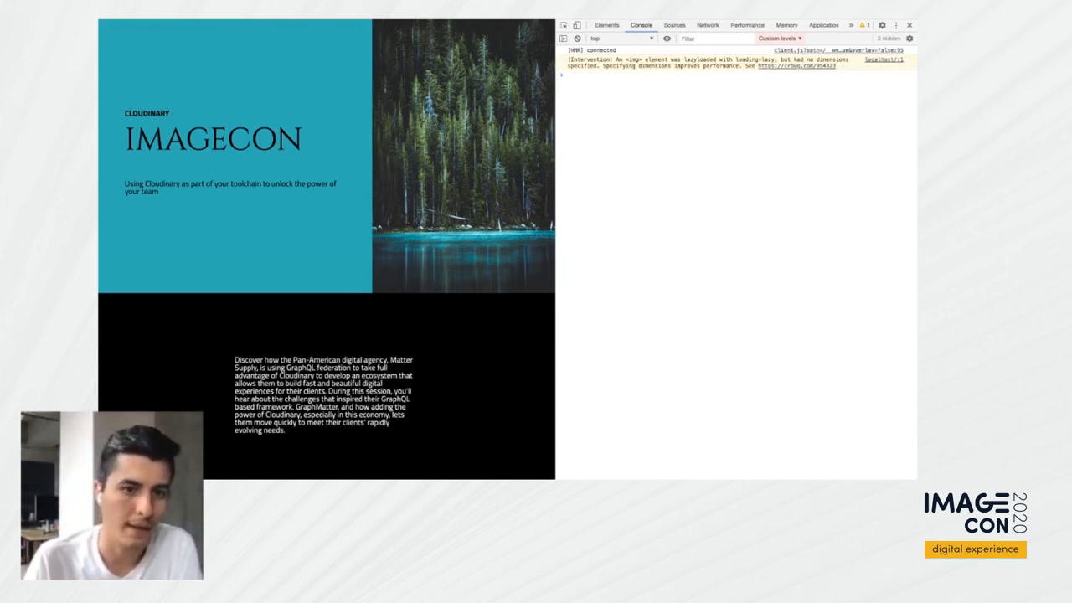
scroll("down", 3)
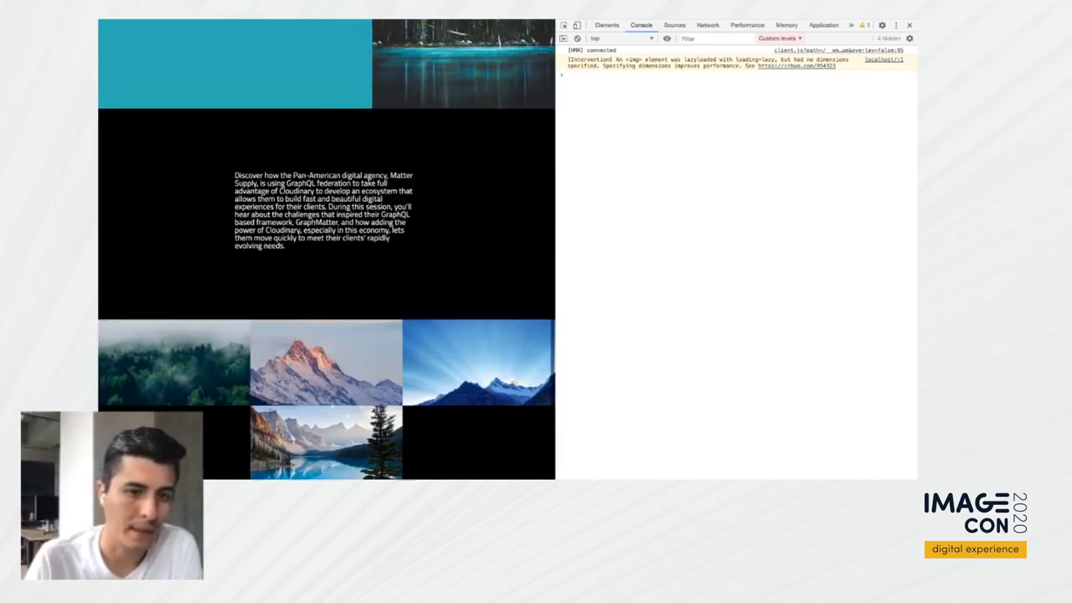
scroll("down", 3)
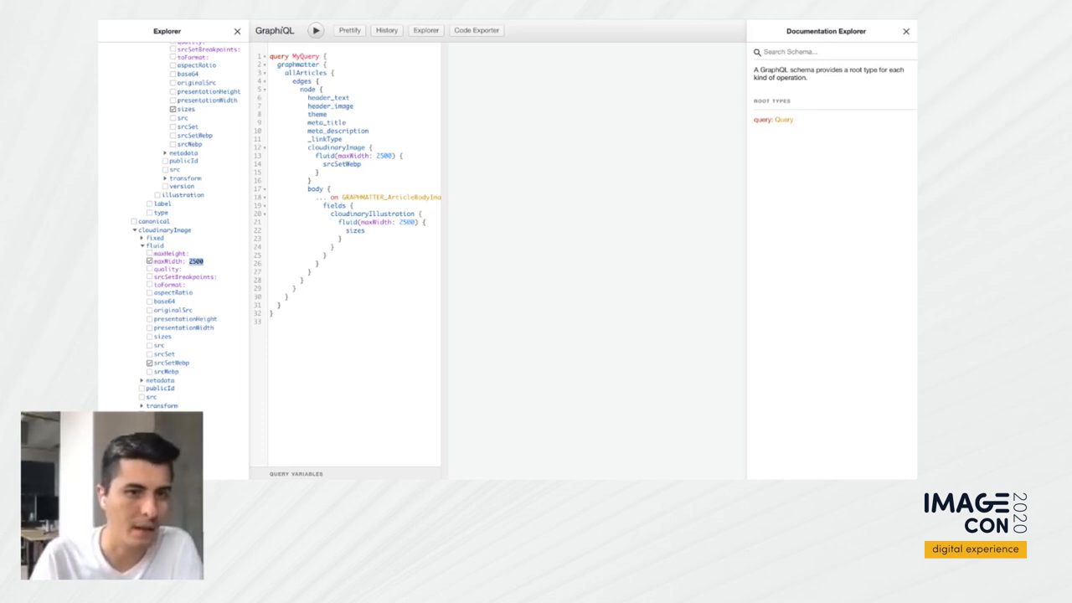
scroll("up", 3)
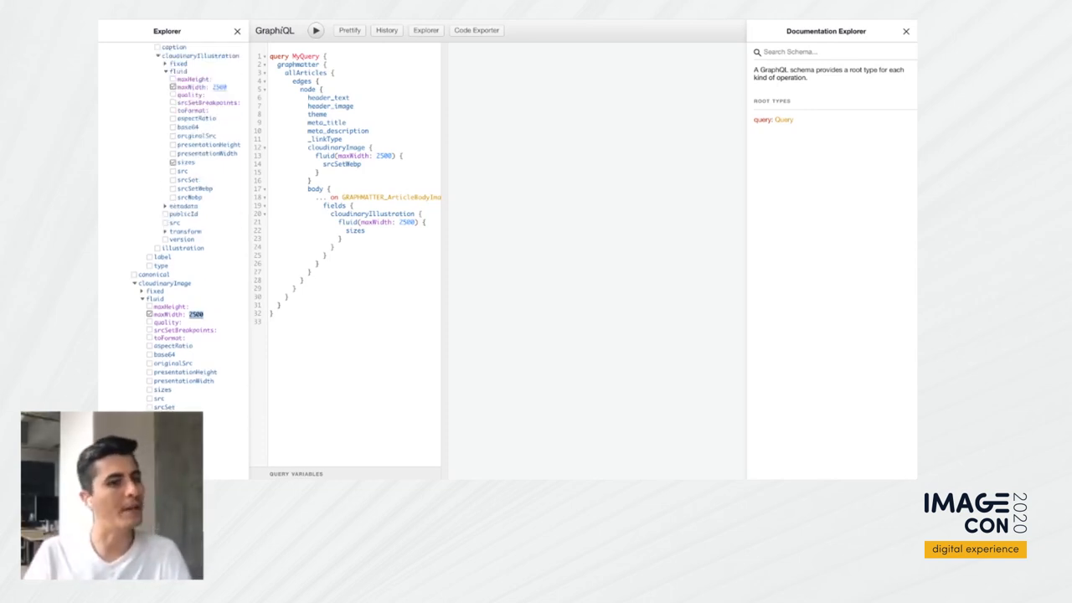
scroll("up", 3)
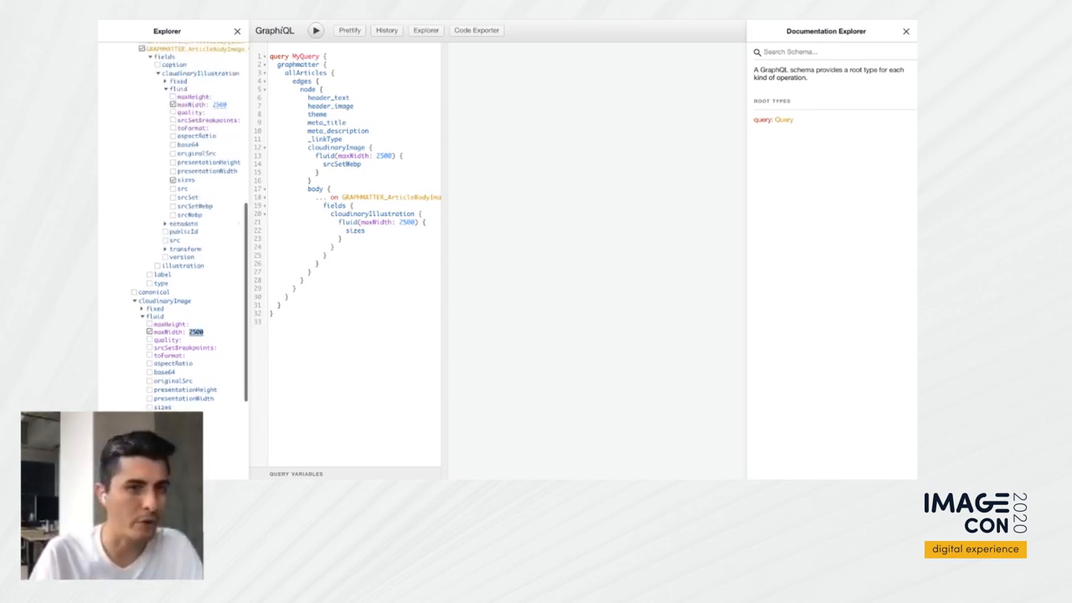
scroll("up", 3)
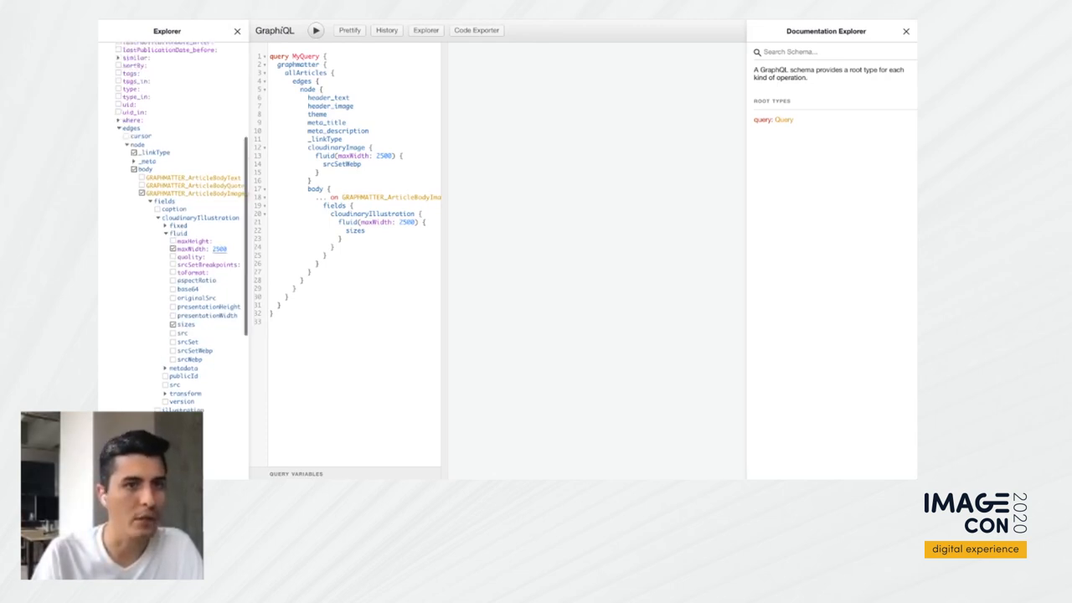
scroll("up", 3)
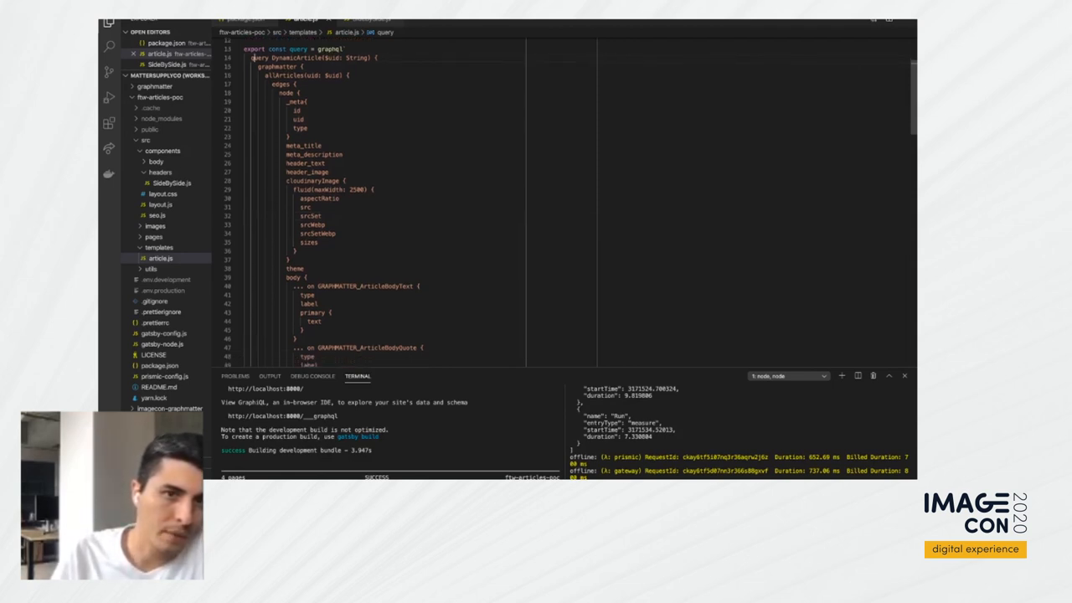
scroll("down", 3)
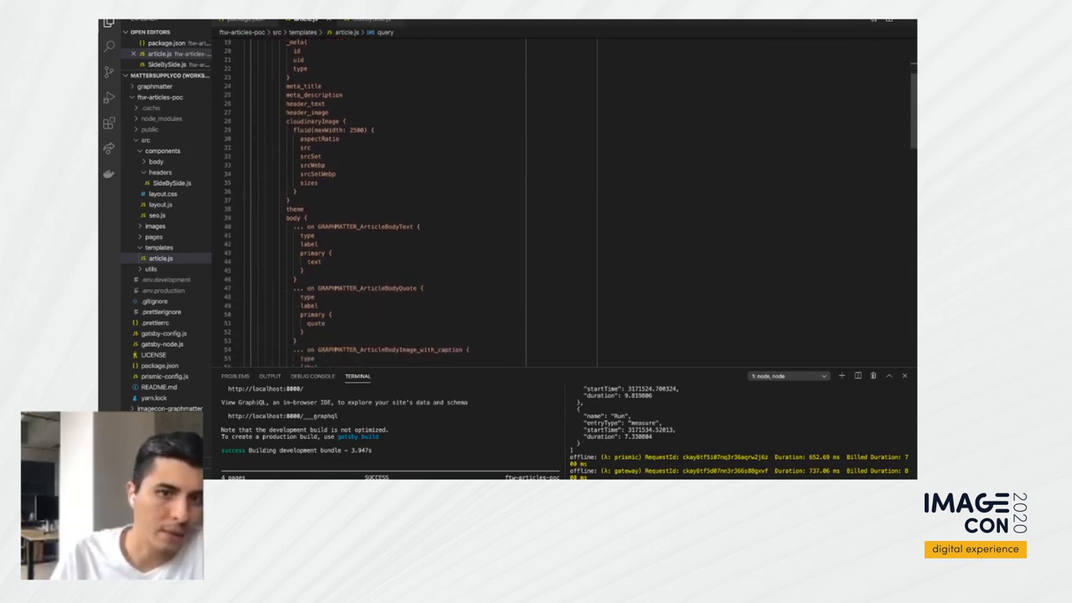
scroll("down", 3)
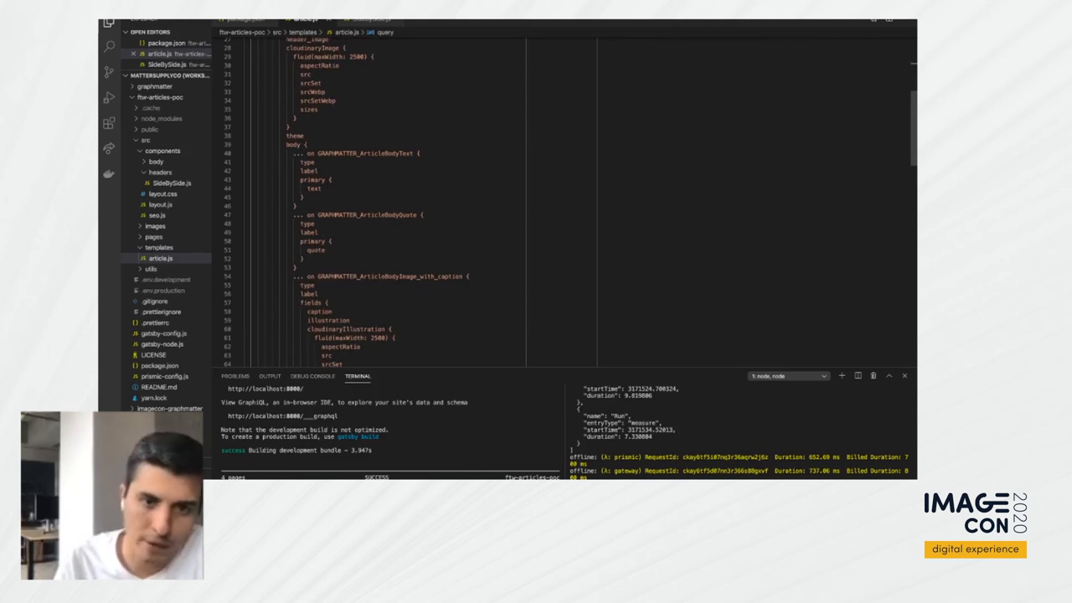
scroll("down", 3)
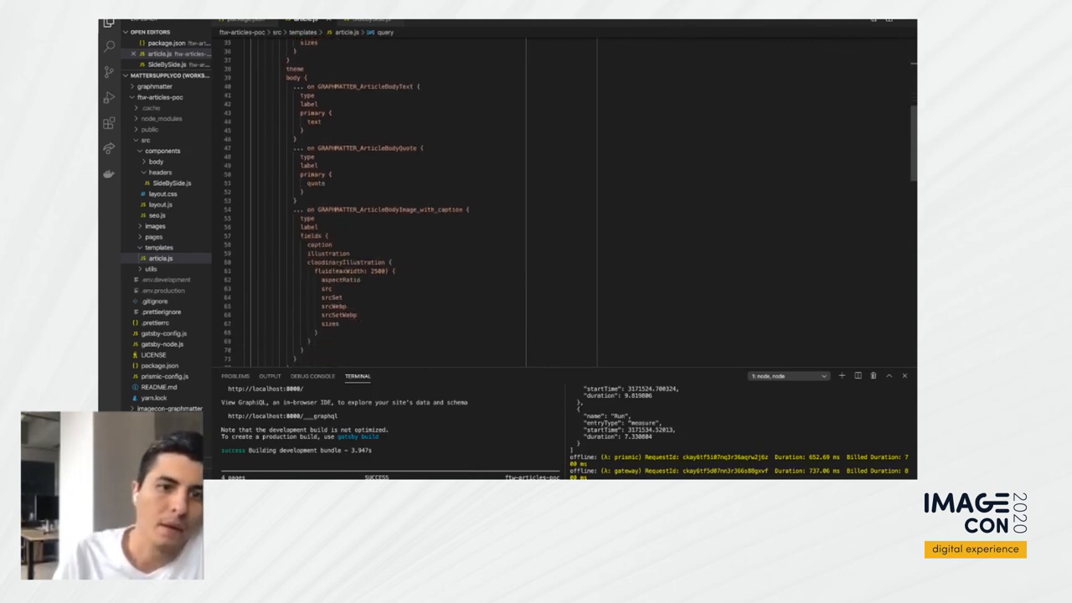
scroll("down", 3)
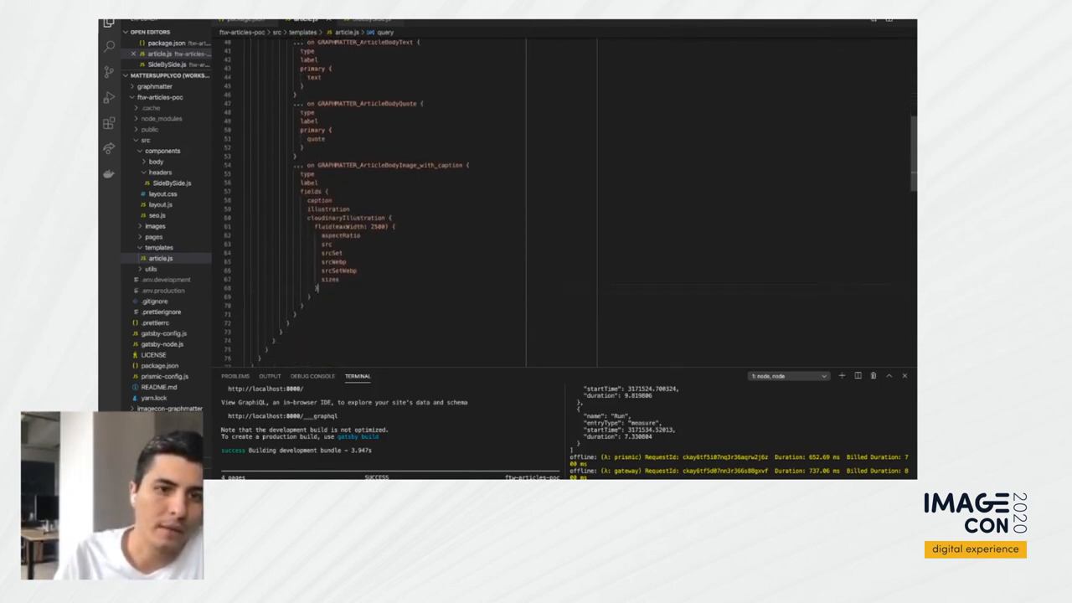